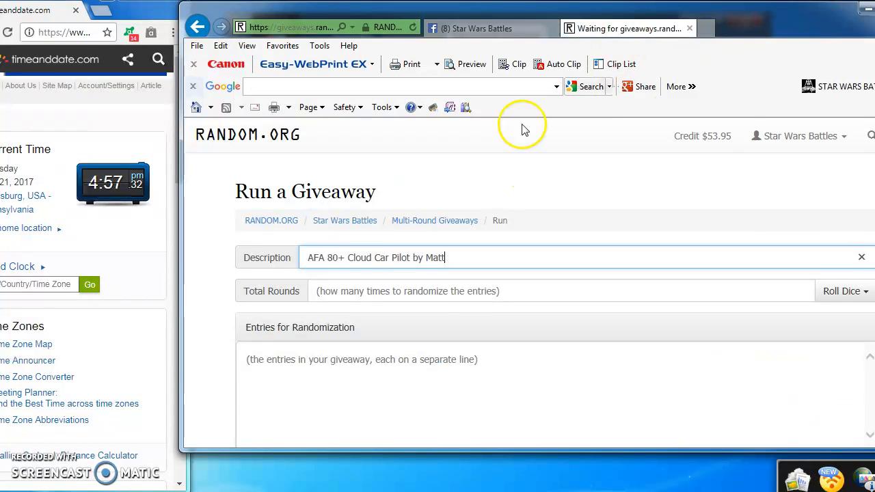
- Paste the 12 entries into the entries box and roll dice to get 7 total rounds
right_click(342, 397)
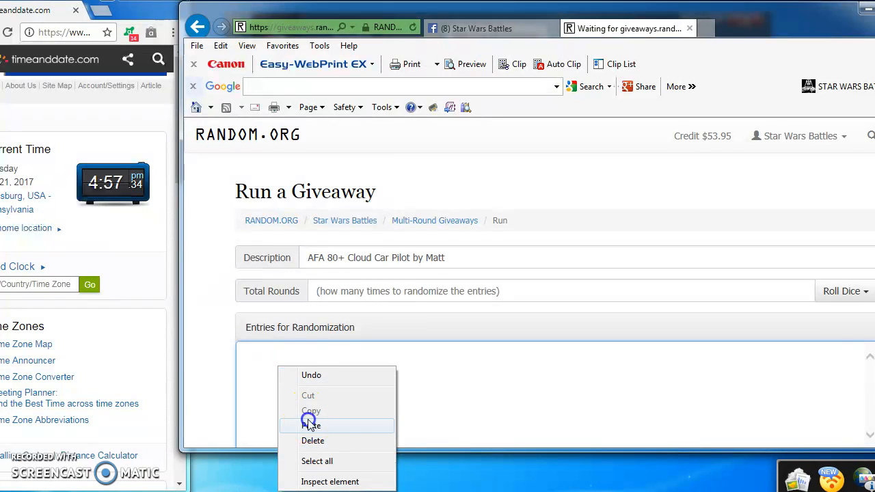
left_click(310, 424)
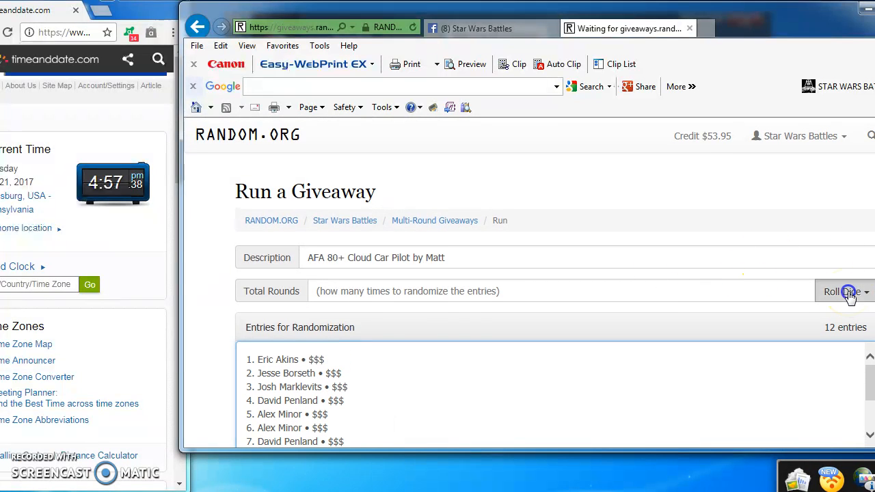
left_click(832, 292)
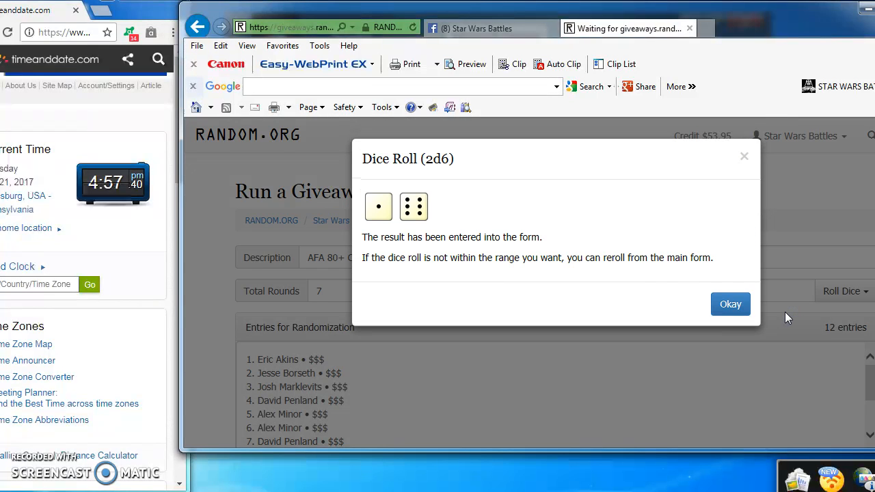
left_click(730, 304)
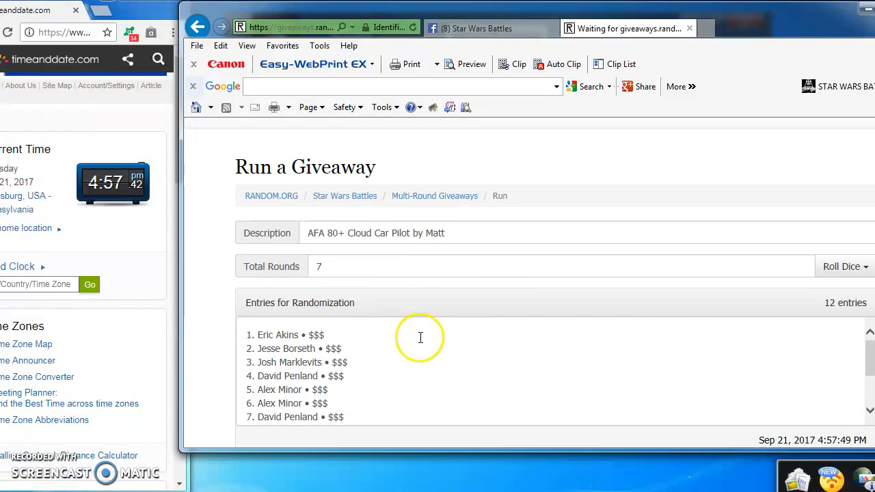
- Begin the giveaway and confirm the start dialog
left_click(327, 361)
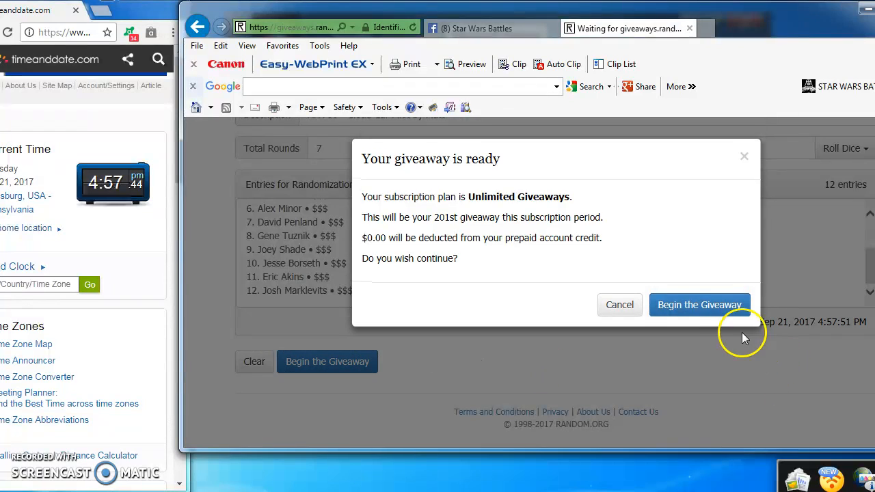
left_click(699, 303)
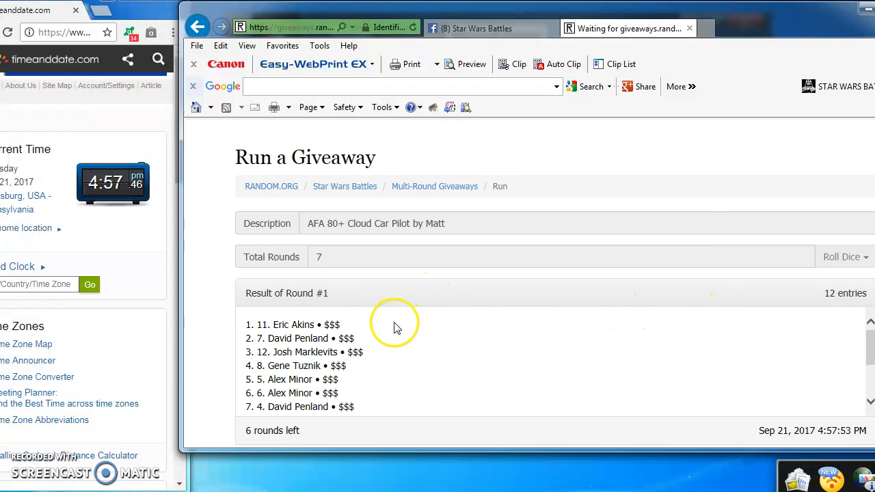
- Randomize successive rounds with Next Round until only two rounds remain
left_click(311, 362)
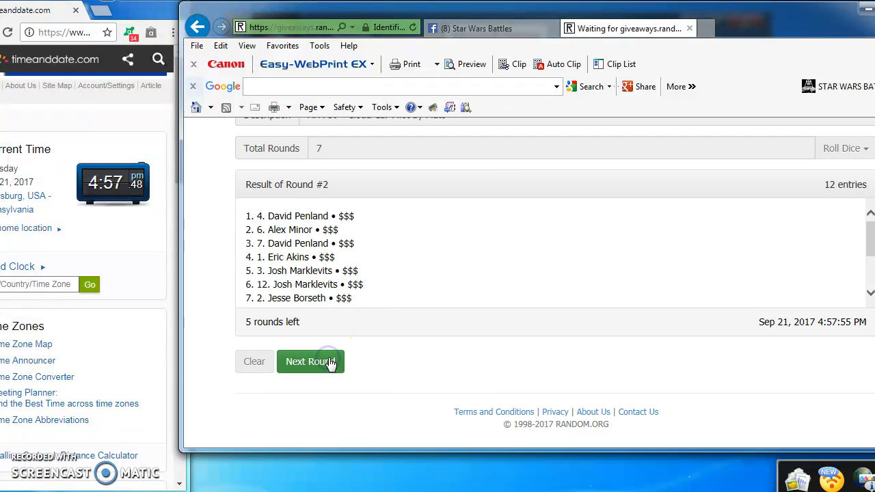
left_click(311, 361)
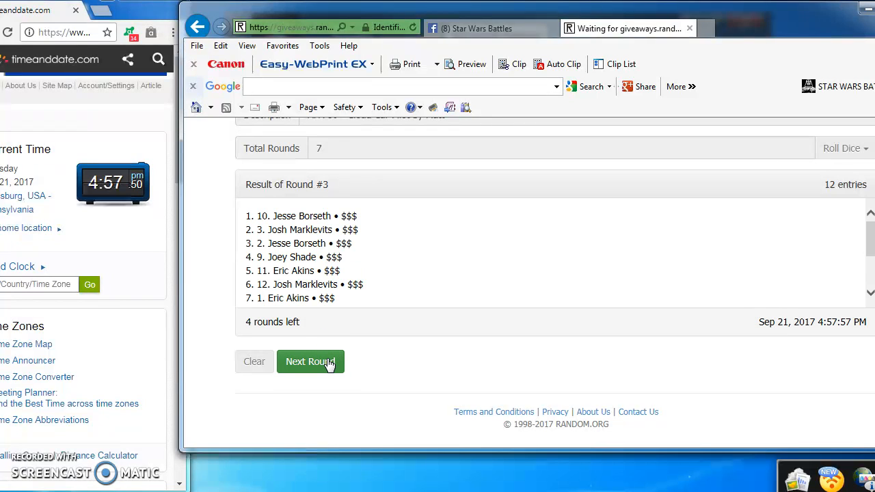
left_click(311, 361)
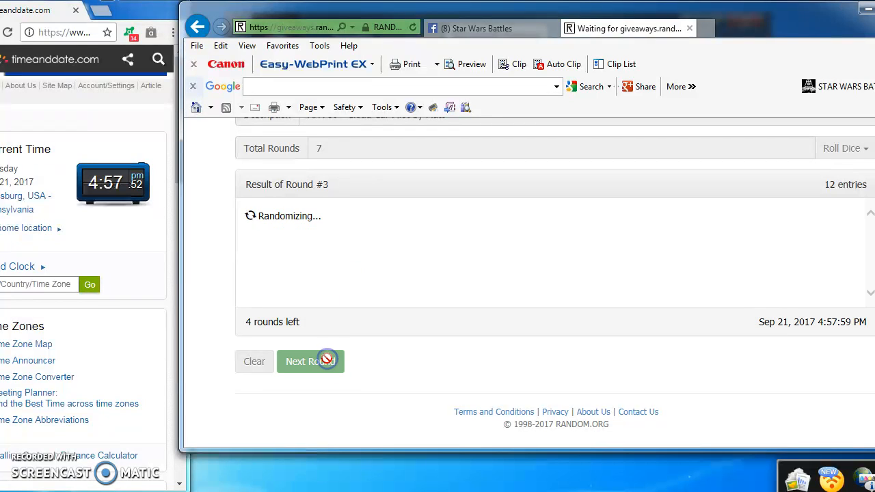
left_click(310, 361)
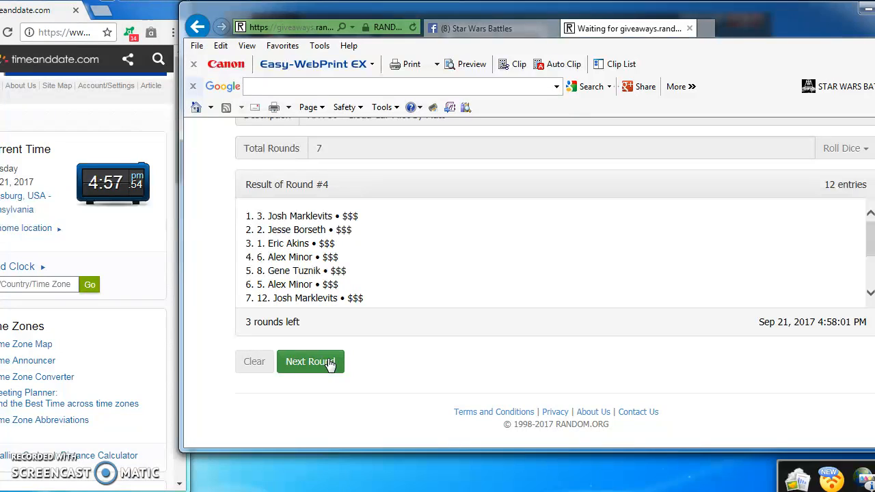
left_click(311, 361)
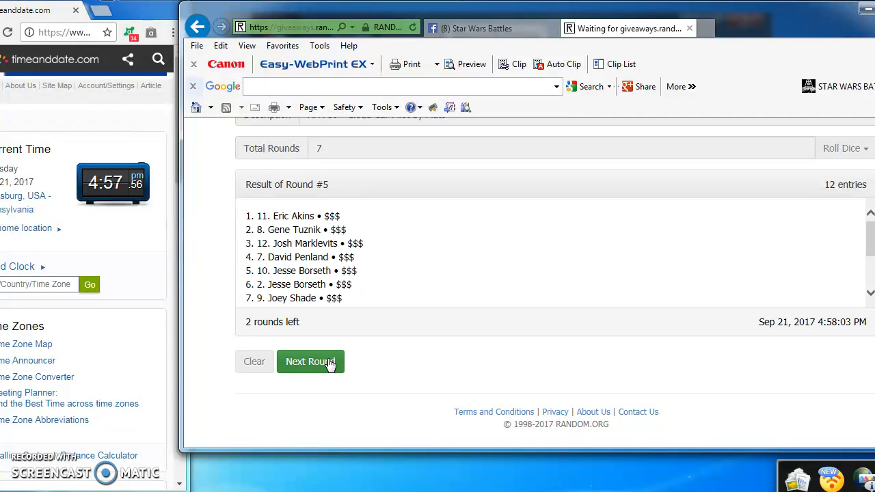
left_click(310, 361)
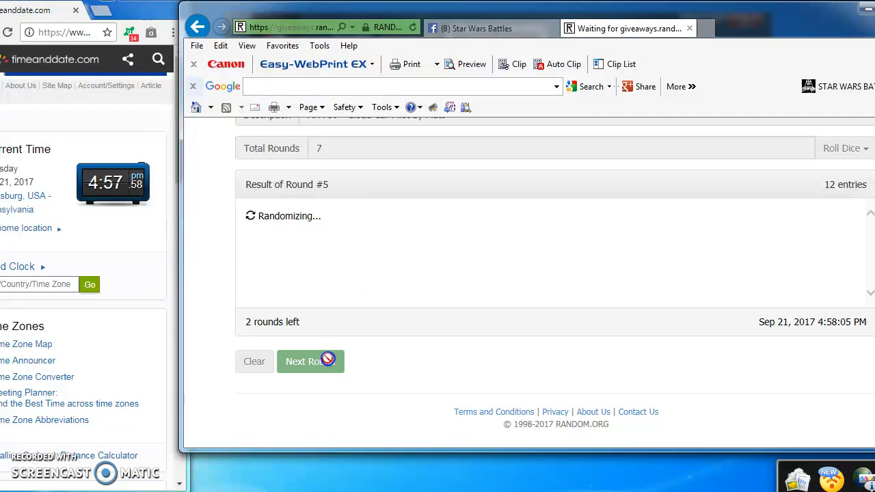
left_click(306, 361)
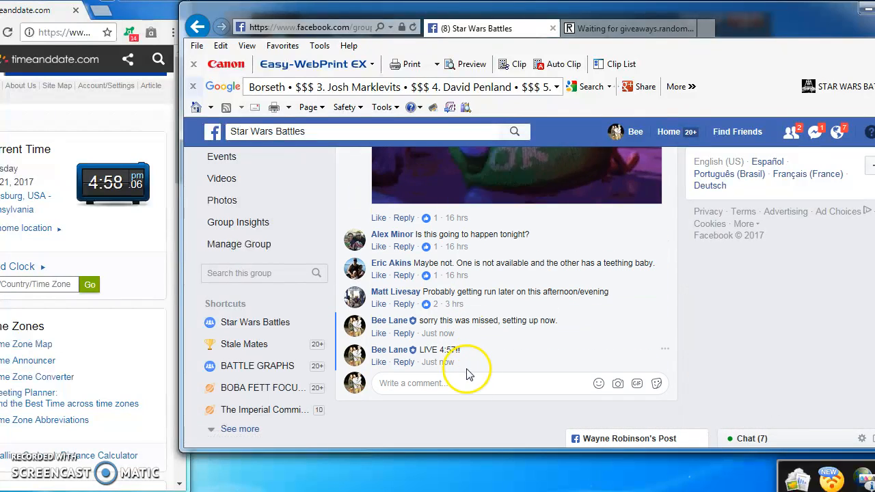
- Comment 'FINAL ROUnd good luck!!' in the Star Wars Battles group
type("FIN")
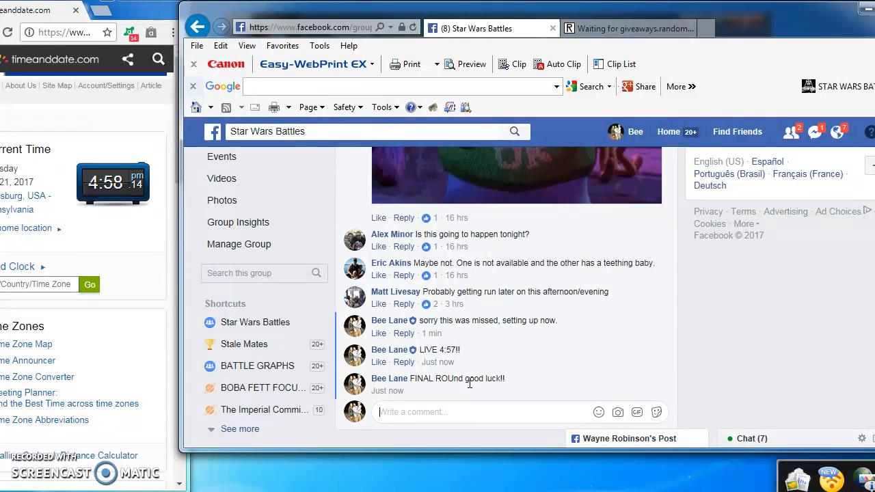
mouse_move(643, 28)
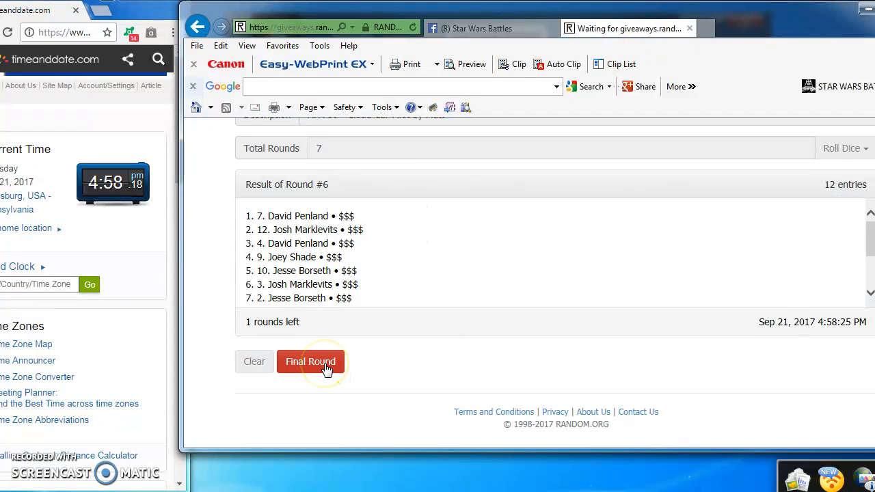
- Run the final Round #7 and open its verification page with the results
left_click(310, 362)
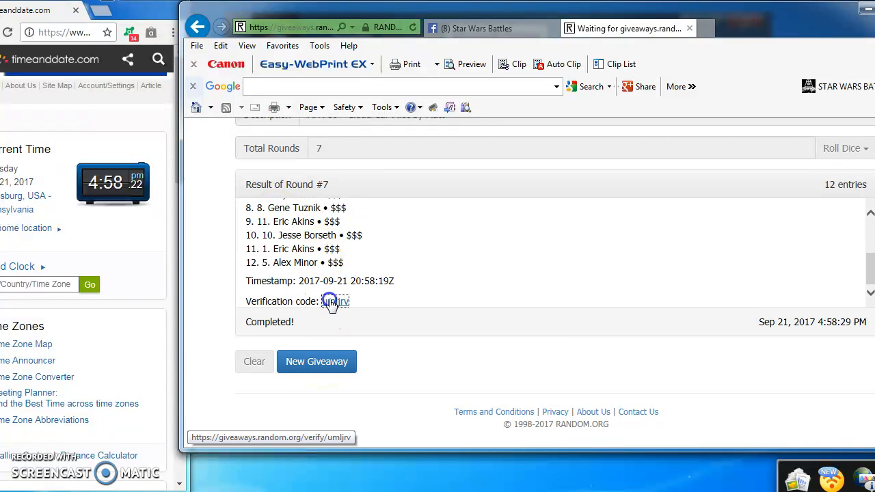
left_click(335, 301)
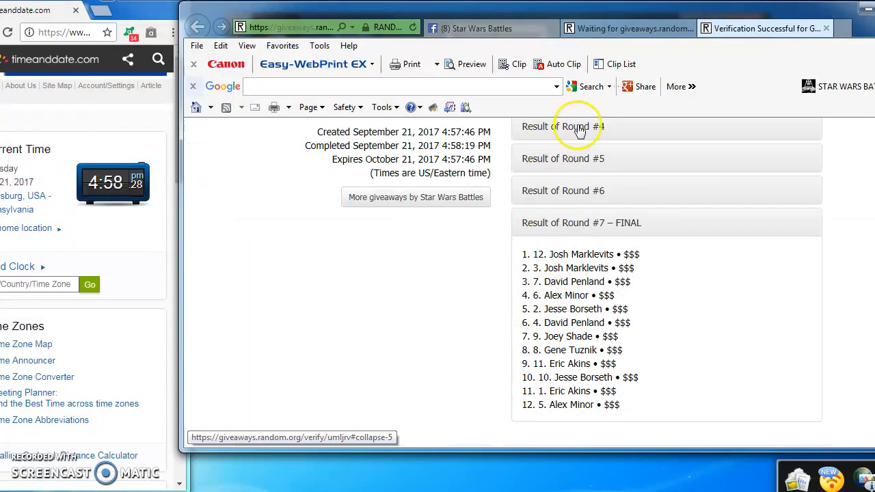
- Comment 'DOne 4:58' in the group, correcting the typo before posting
left_click(475, 27)
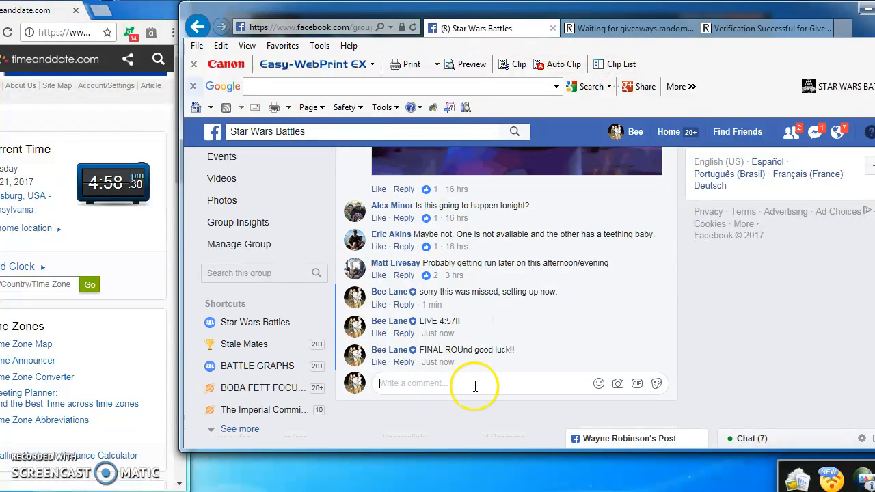
type("DOMe")
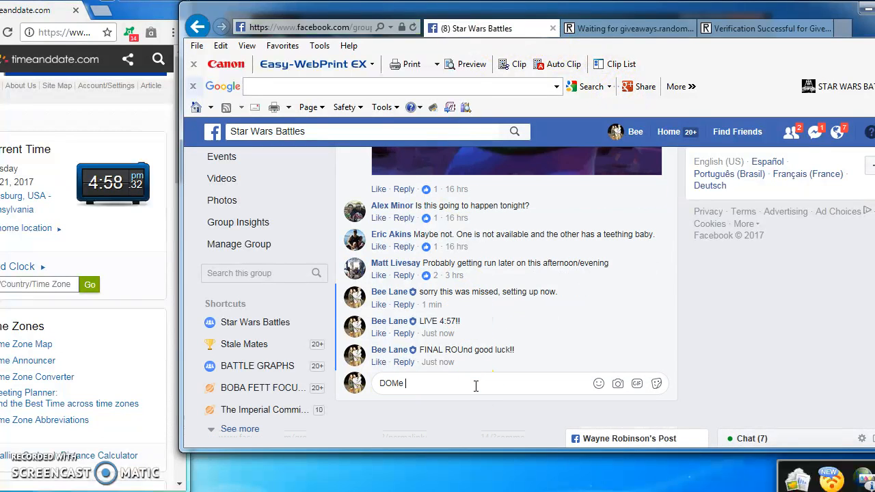
key("Backspace")
type("ne 4:5")
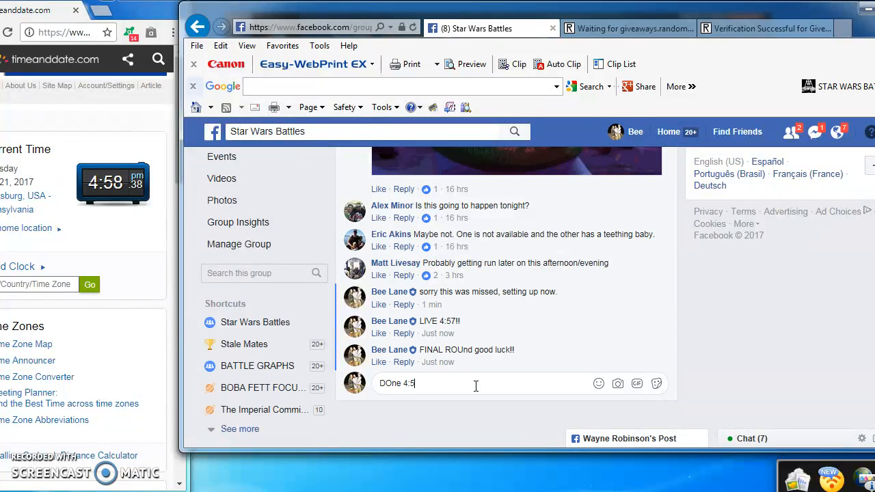
key("enter")
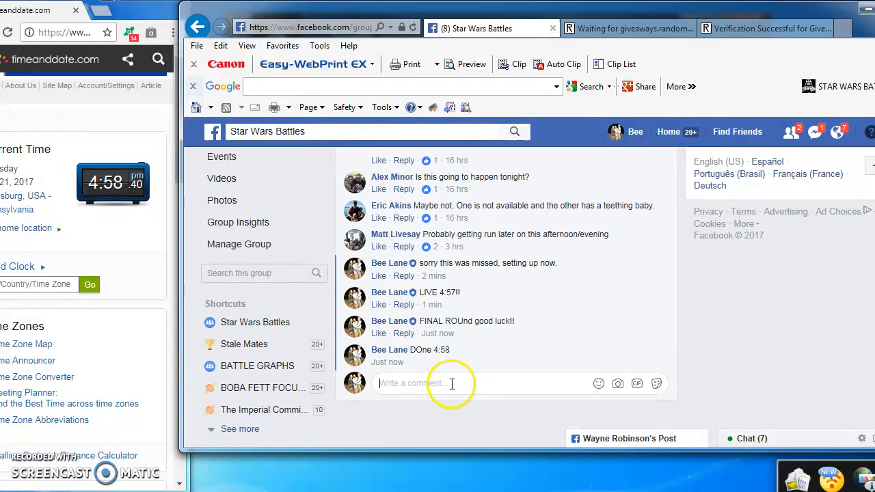
mouse_move(437, 361)
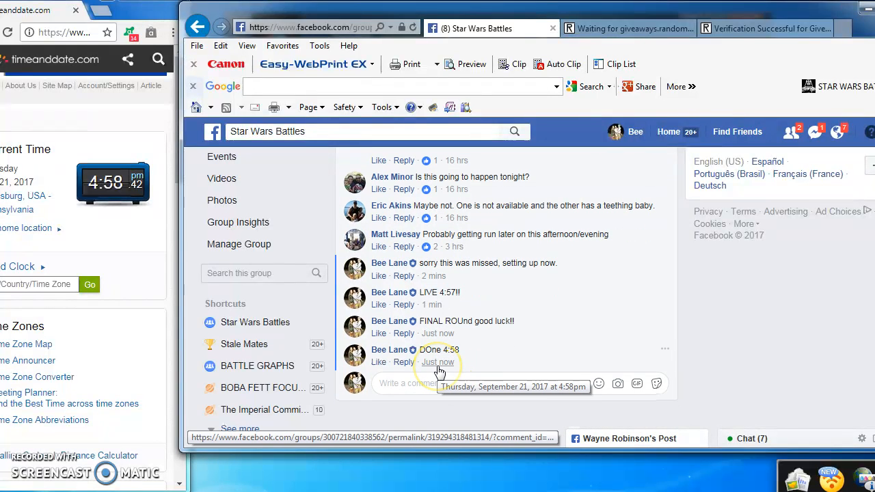